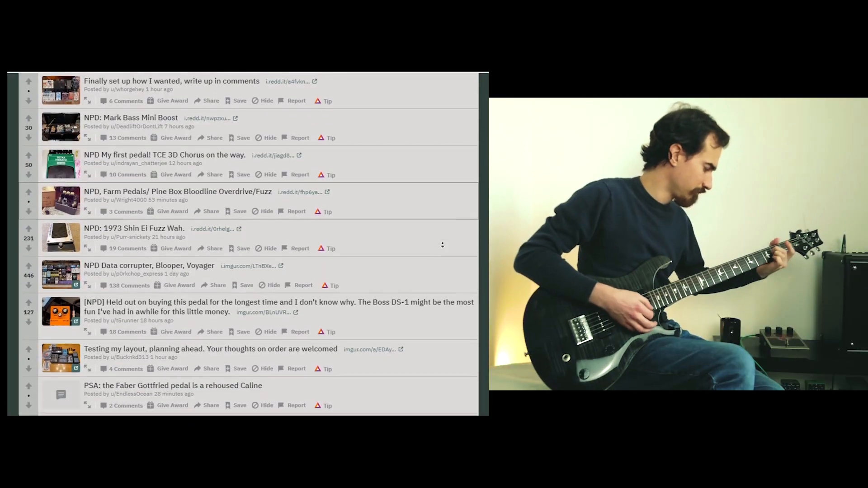
Scroll the price-sorted overdrive pedals and select the Behringer TO800 listing at £21.99.
scroll("down", 3)
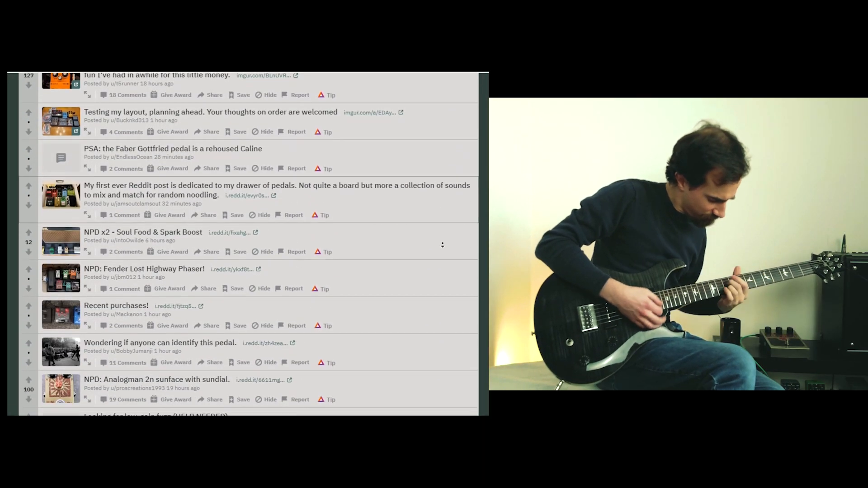
scroll("down", 3)
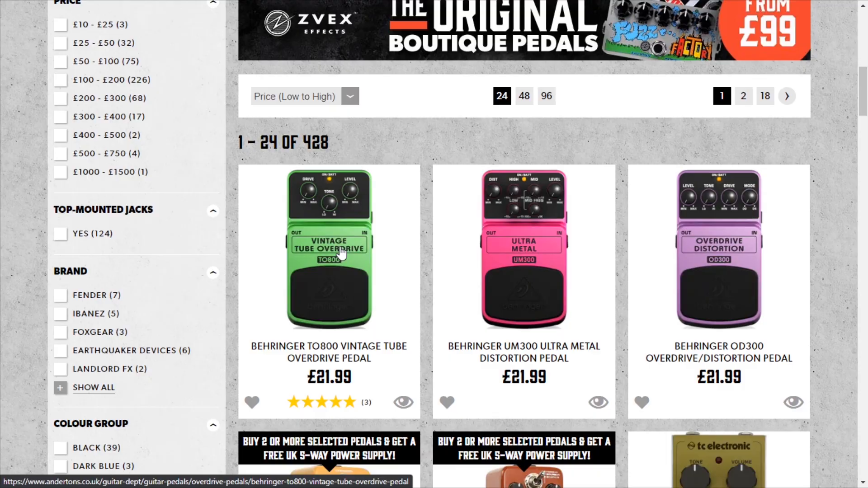
left_click(340, 253)
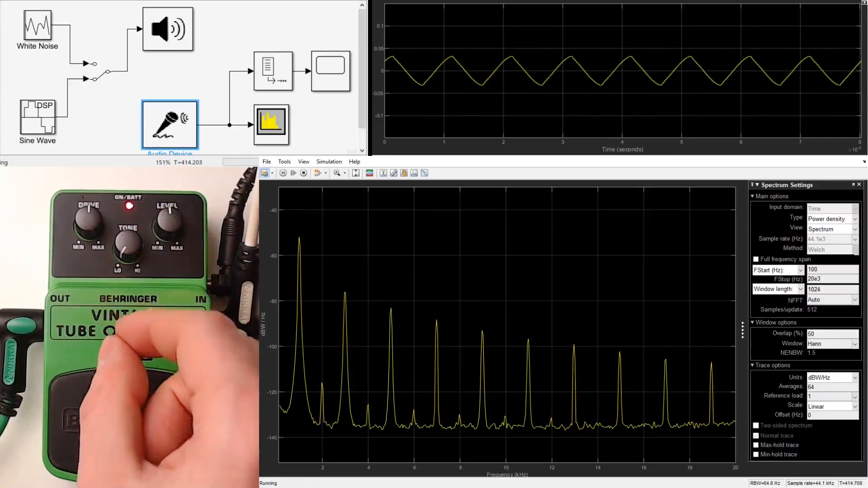
Switch the input to White Noise and set the spectrum's frequency scale to Log.
left_click(100, 71)
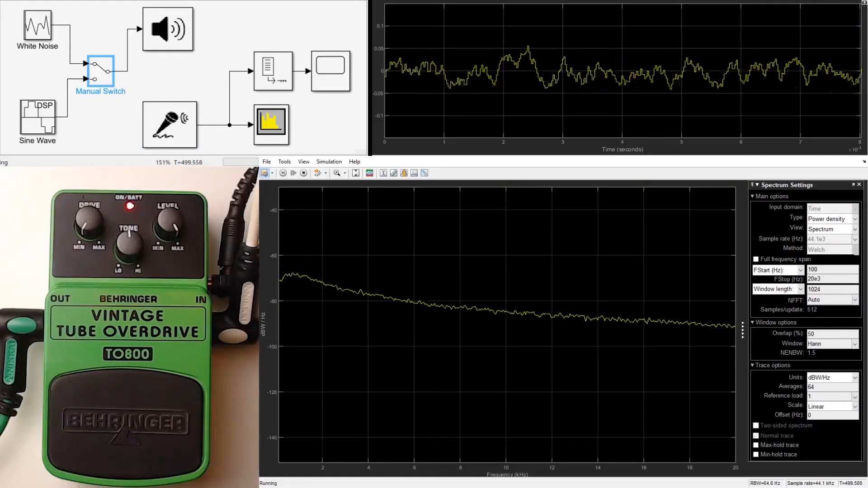
left_click(854, 406)
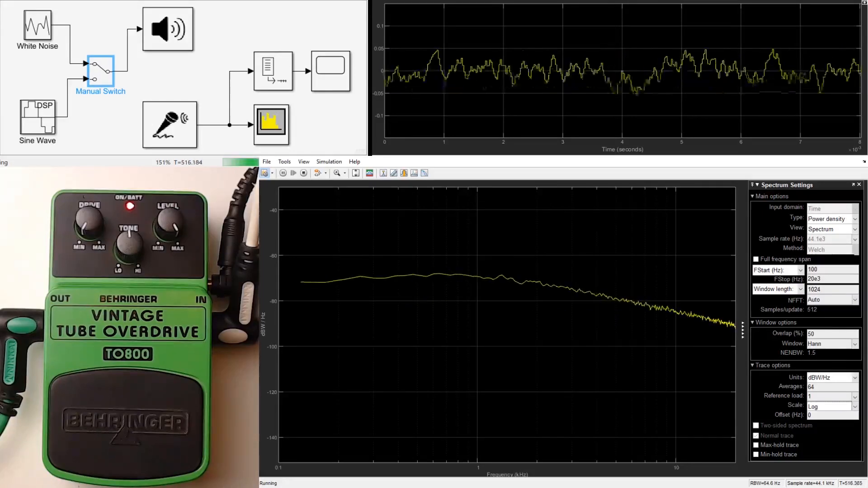